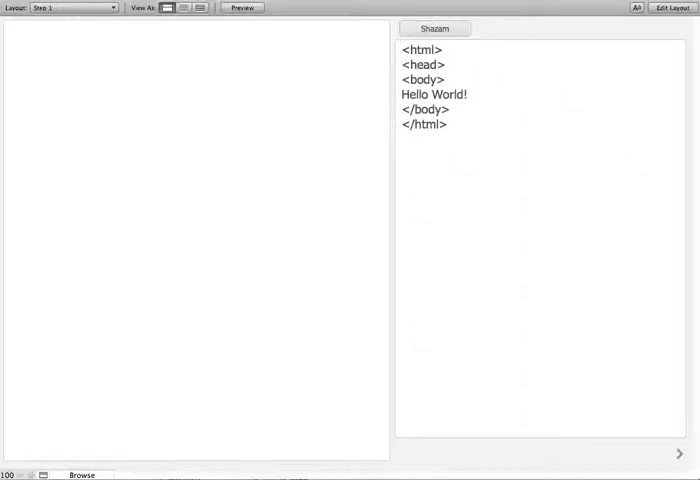
pyautogui.moveTo(258, 67)
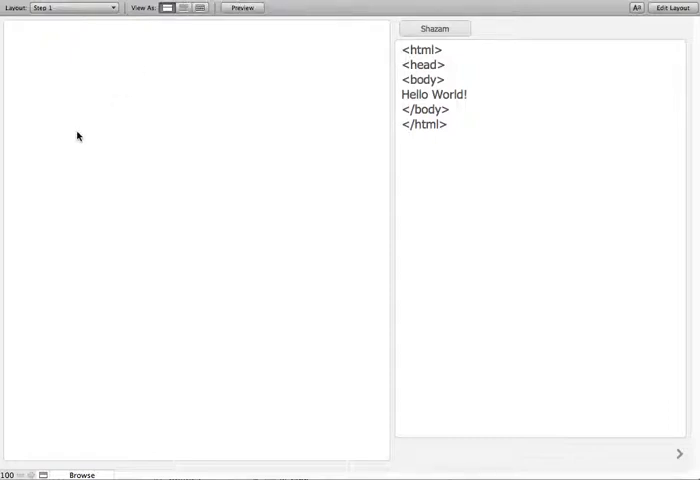
pyautogui.moveTo(181, 181)
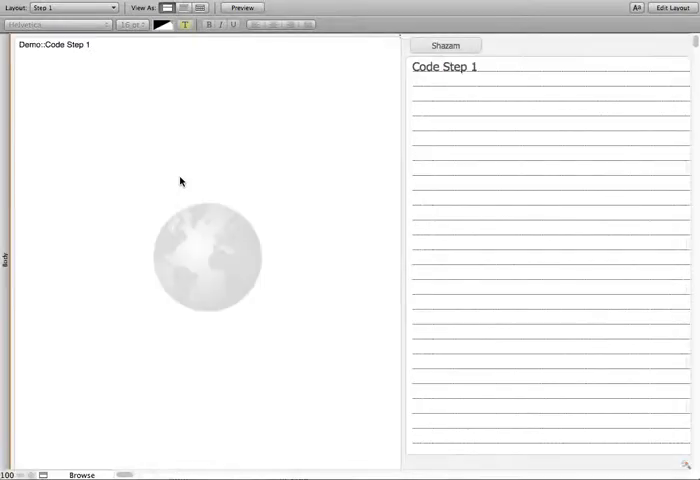
# - Enter Layout mode and check the web viewer's address is Demo::Code Step 1
pyautogui.click(672, 8)
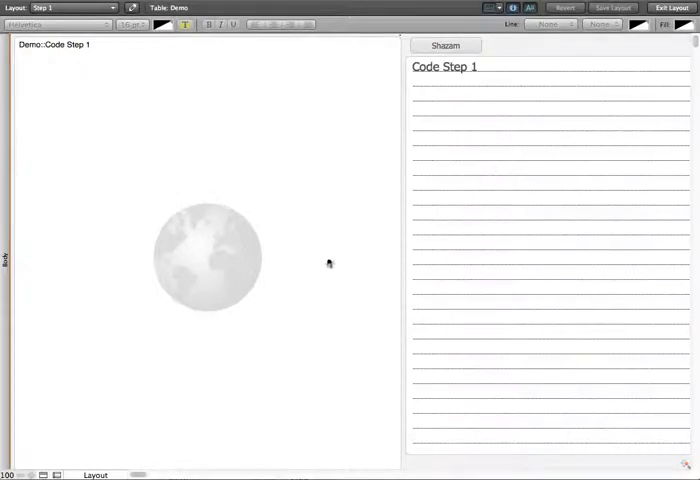
pyautogui.moveTo(105, 143)
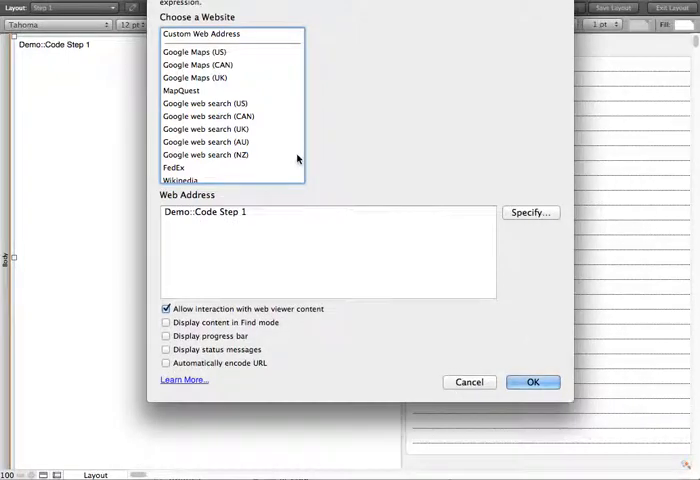
pyautogui.click(536, 381)
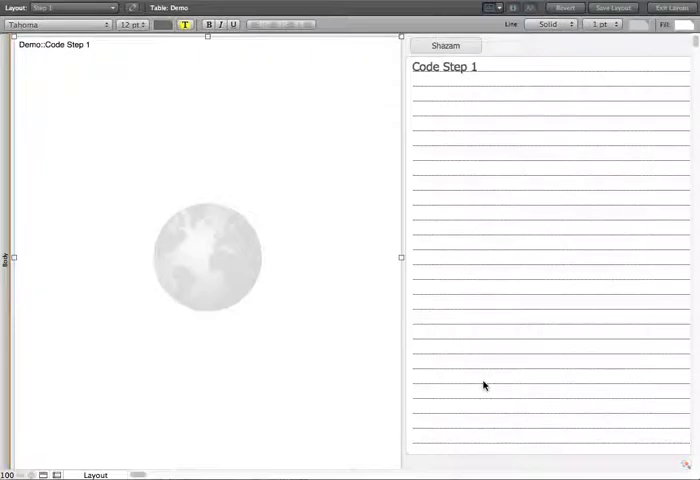
# - Prefix the Step 1 code with data:text/html, so Hello World renders, then view Step 2
pyautogui.click(671, 8)
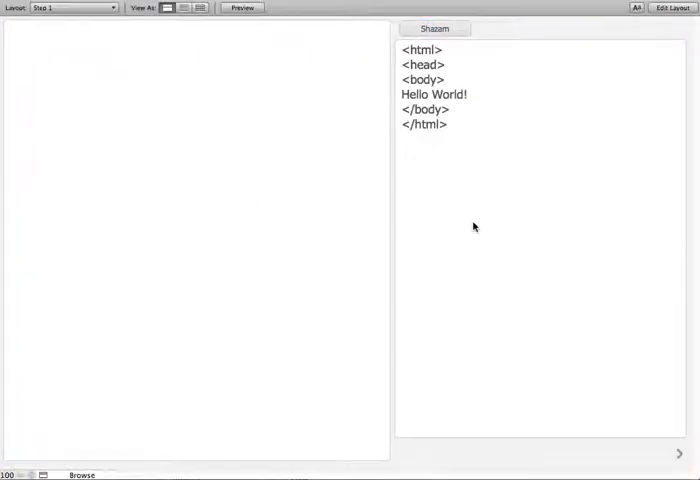
pyautogui.click(434, 28)
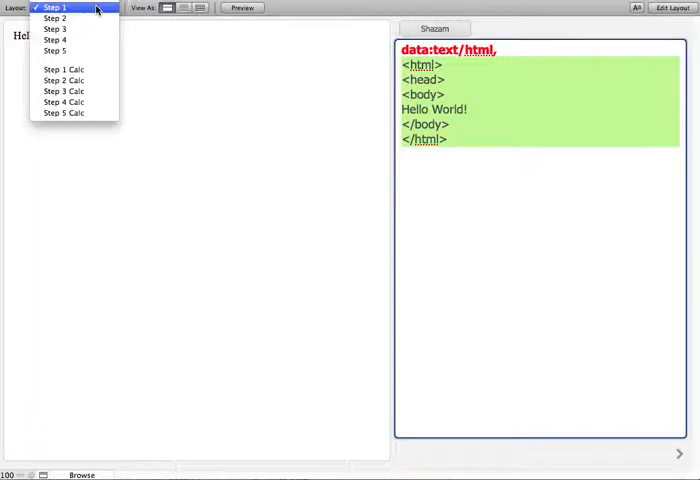
pyautogui.click(60, 17)
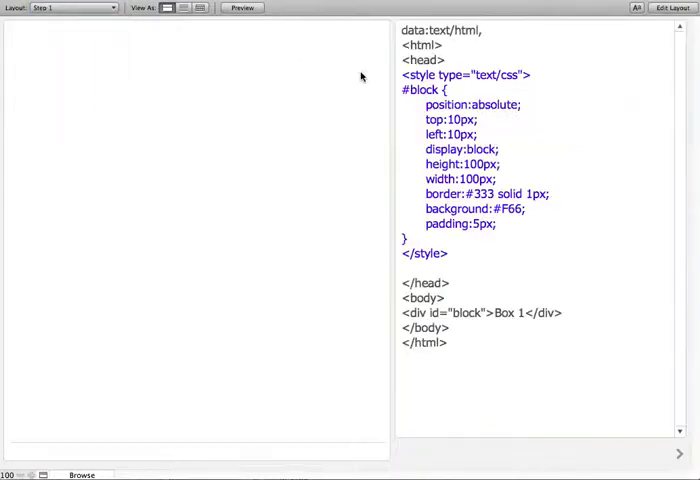
# - Browse the Step 3 through Step 5 layouts and dismiss the block position alert
pyautogui.click(70, 8)
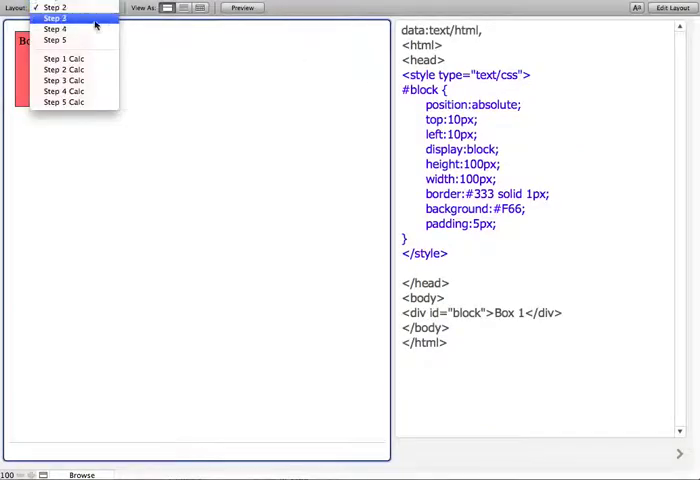
pyautogui.click(56, 18)
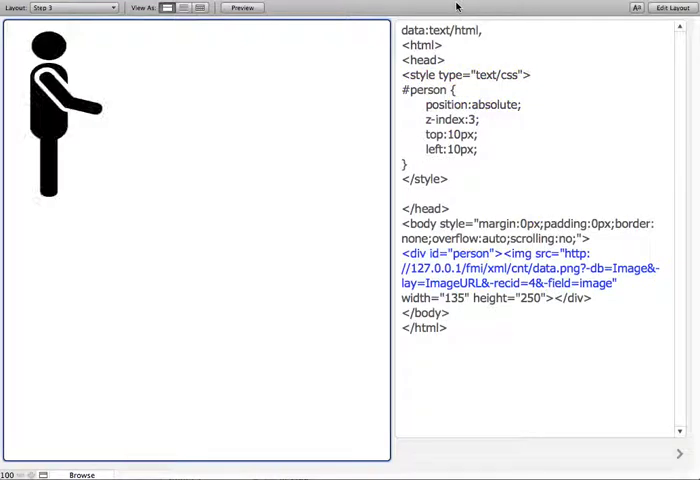
pyautogui.click(70, 9)
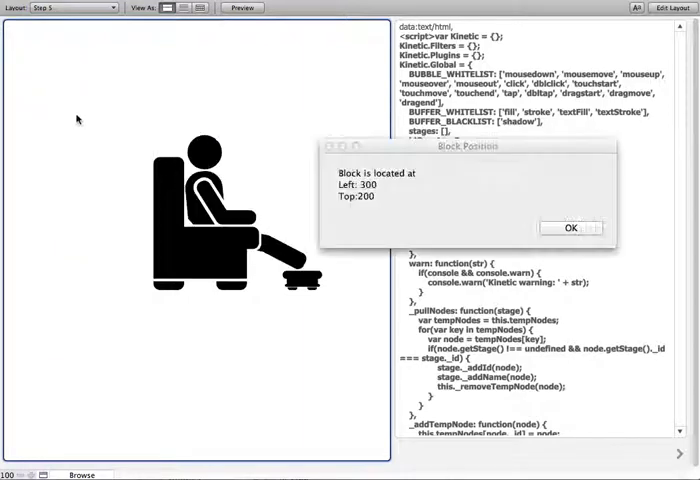
pyautogui.click(570, 228)
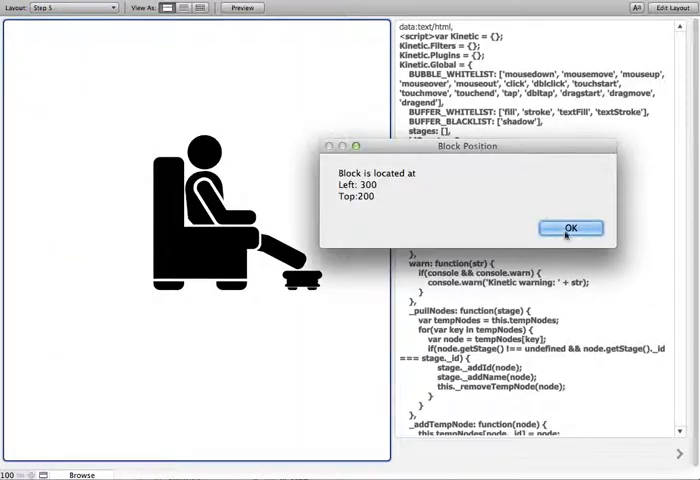
pyautogui.click(571, 228)
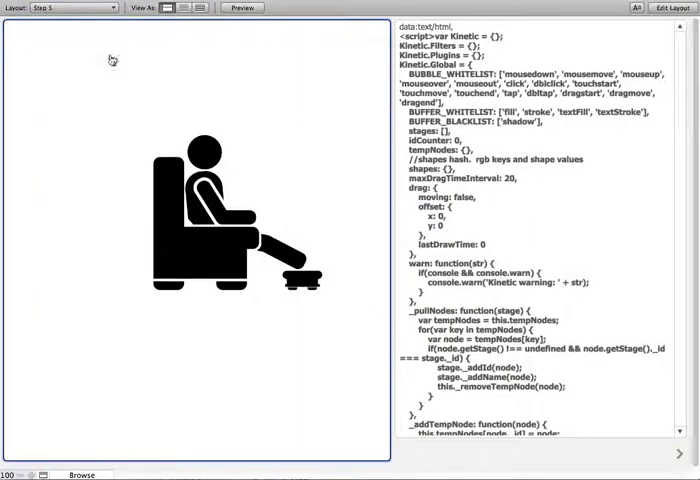
pyautogui.click(70, 8)
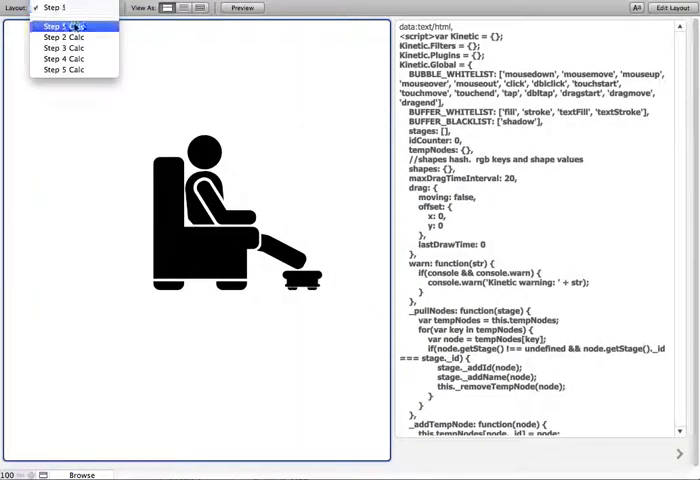
# - Choose Step 1 Calc, where three HTML fragment fields render Hello World
pyautogui.click(66, 24)
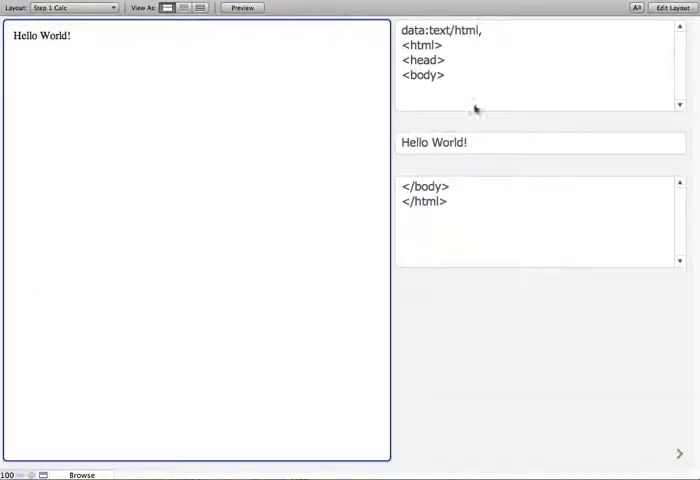
pyautogui.moveTo(504, 117)
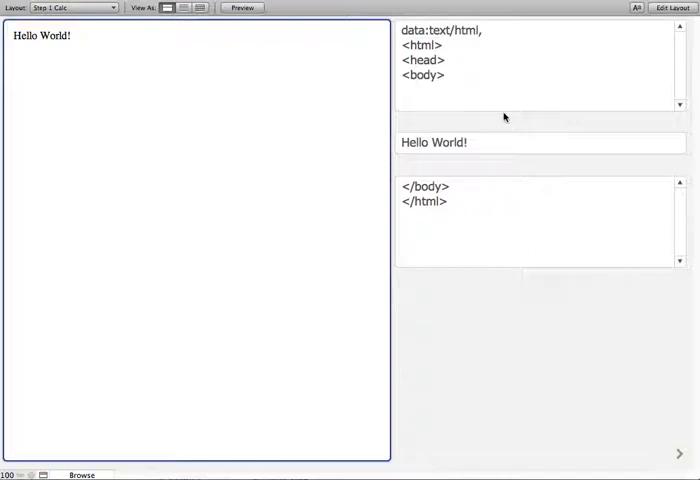
pyautogui.moveTo(495, 264)
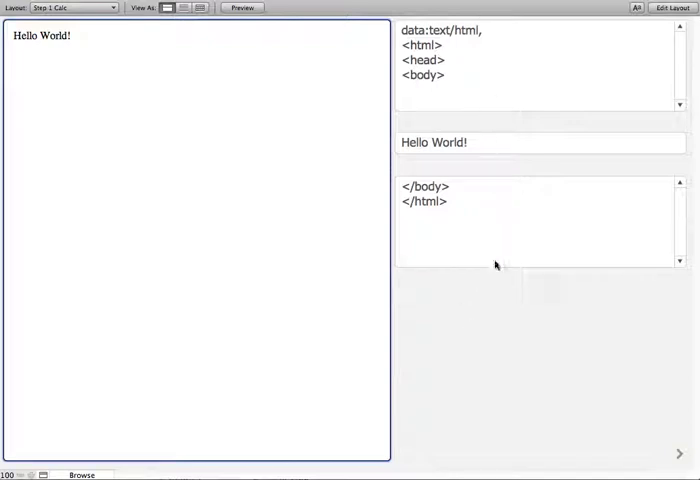
pyautogui.moveTo(463, 337)
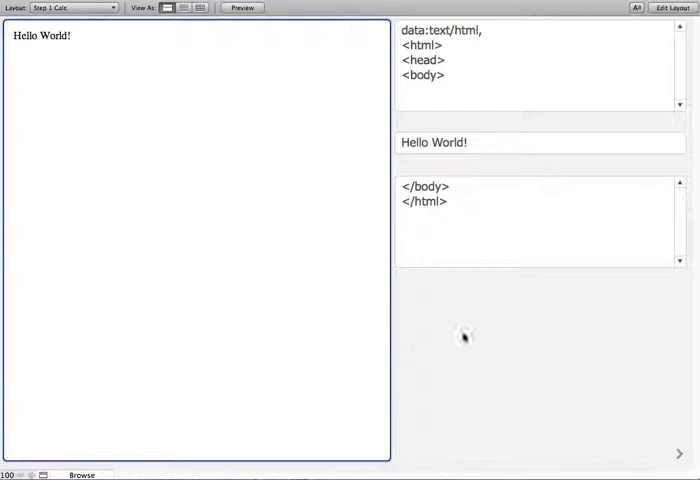
pyautogui.moveTo(492, 301)
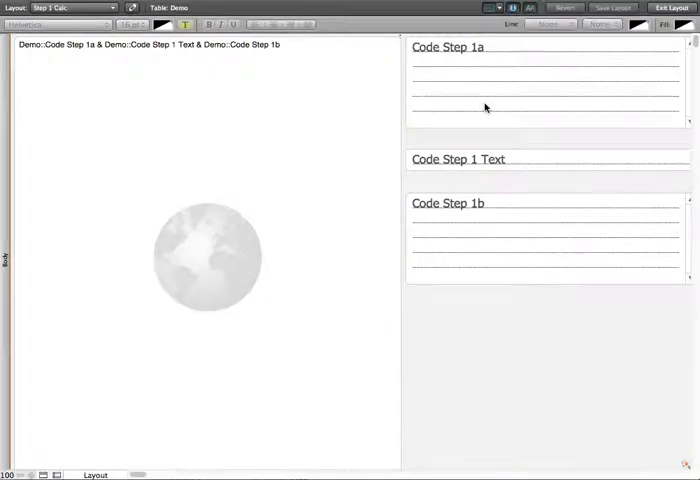
pyautogui.moveTo(478, 84)
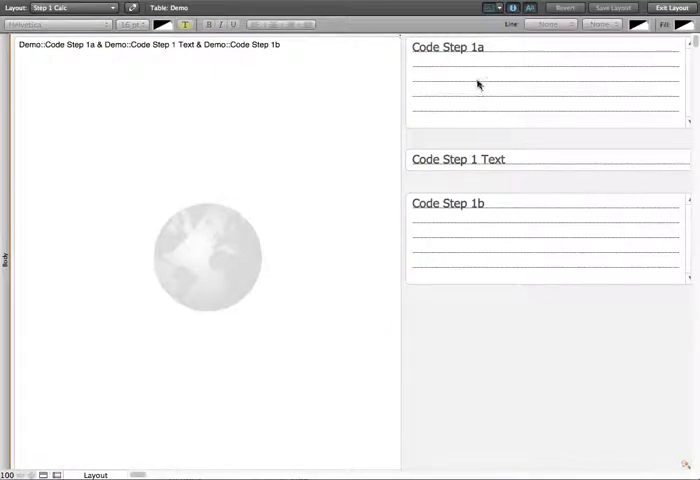
pyautogui.moveTo(58, 60)
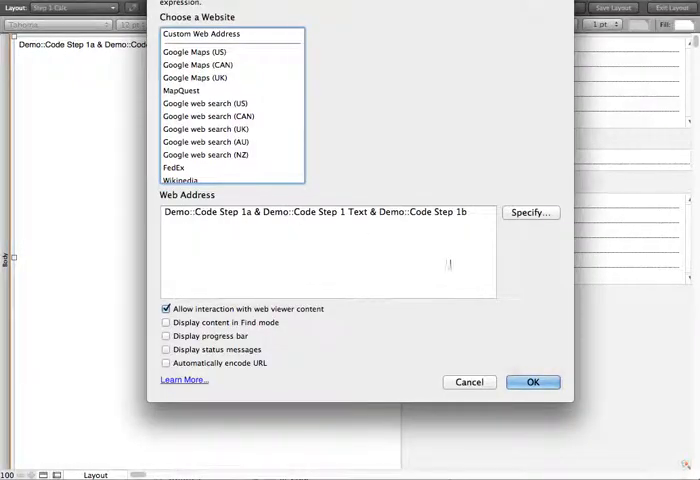
pyautogui.click(537, 381)
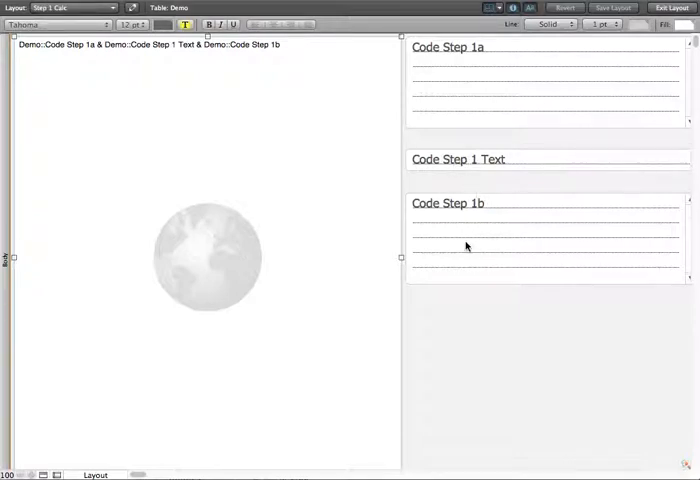
pyautogui.click(683, 9)
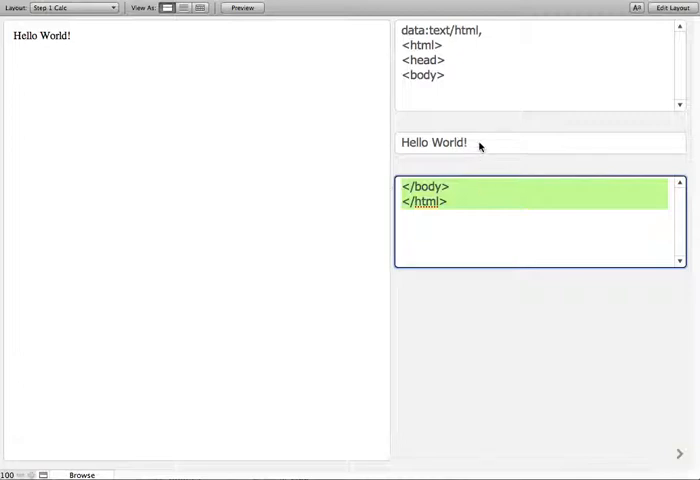
pyautogui.click(478, 142)
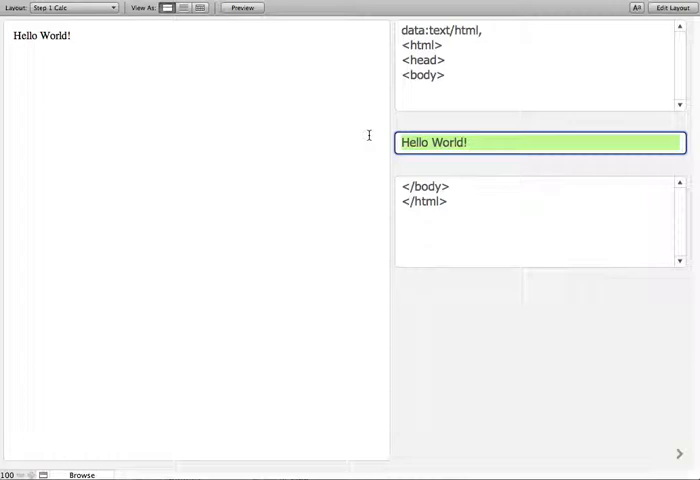
pyautogui.write('Hello Demo')
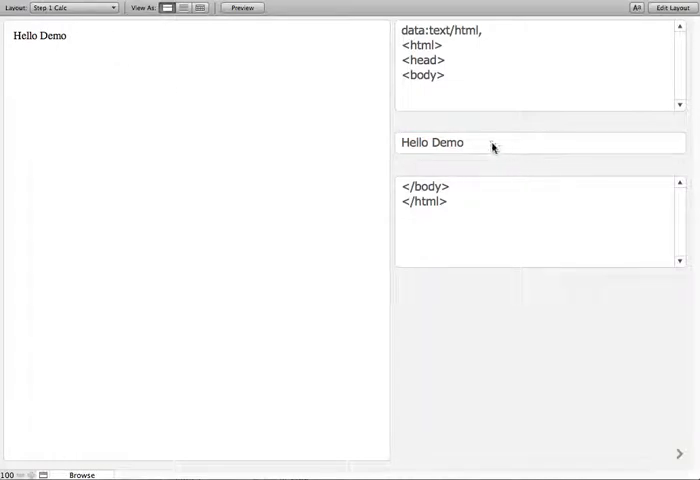
pyautogui.click(492, 142)
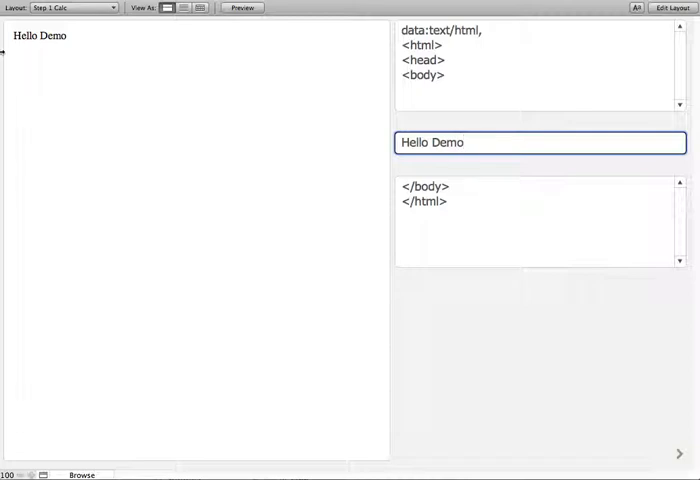
pyautogui.click(480, 142)
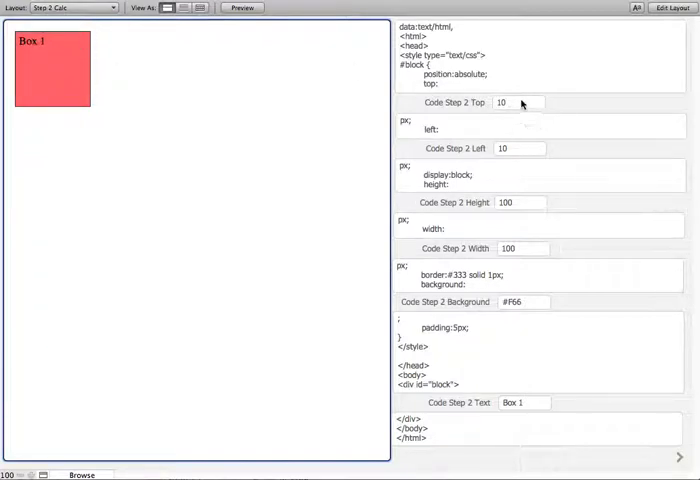
# - Set Box 1 to Top 75, Left 100, Height 250 and background #F00
pyautogui.click(518, 102)
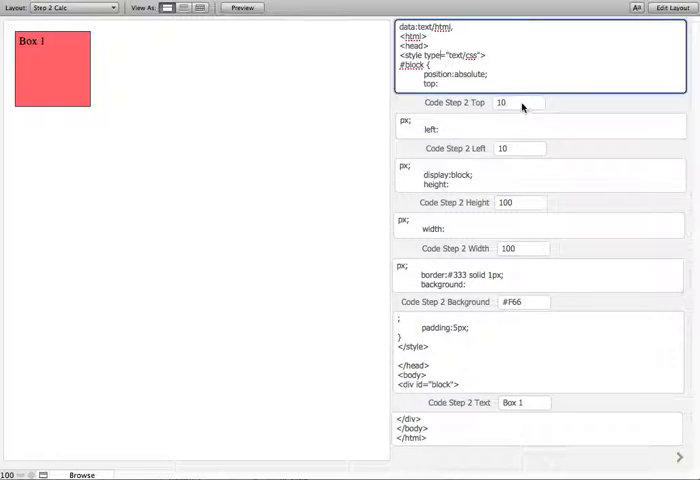
pyautogui.click(521, 104)
pyautogui.write('75')
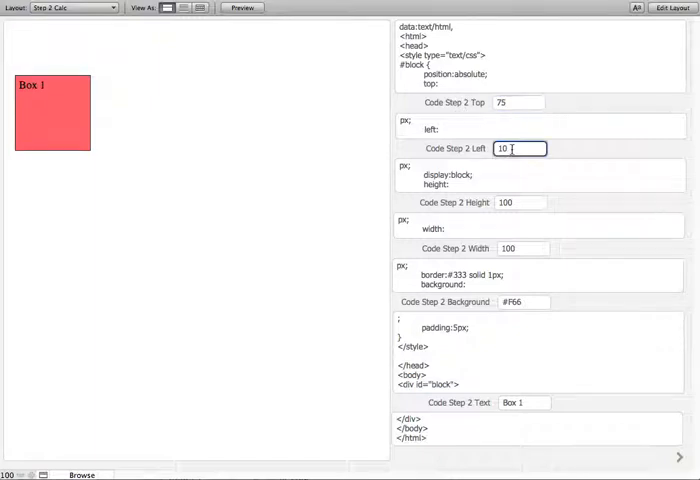
pyautogui.write('100')
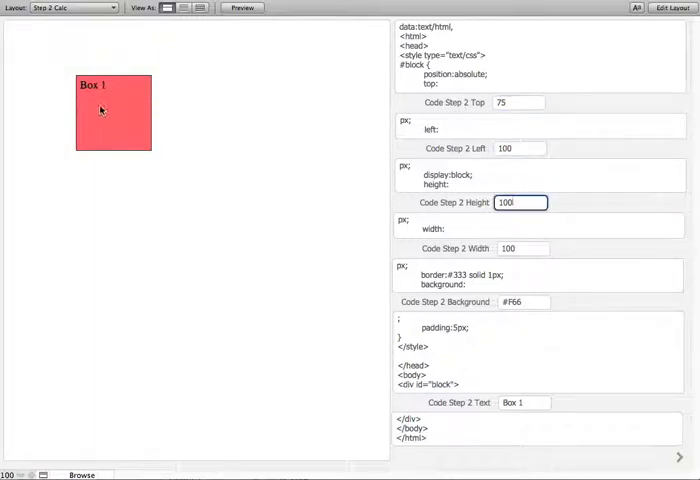
pyautogui.write('100')
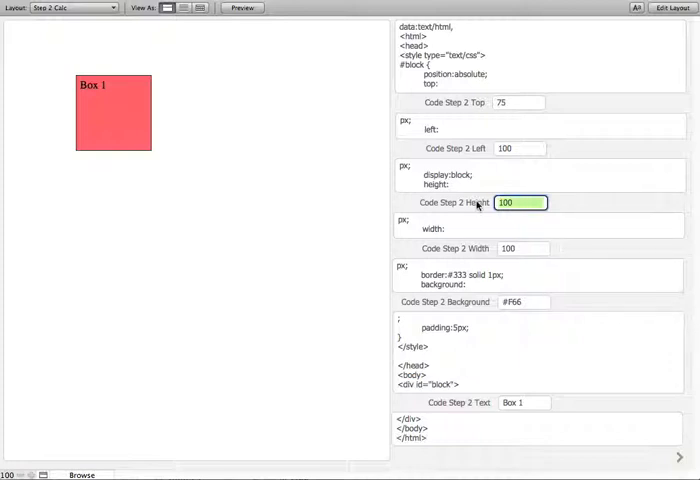
pyautogui.write('250')
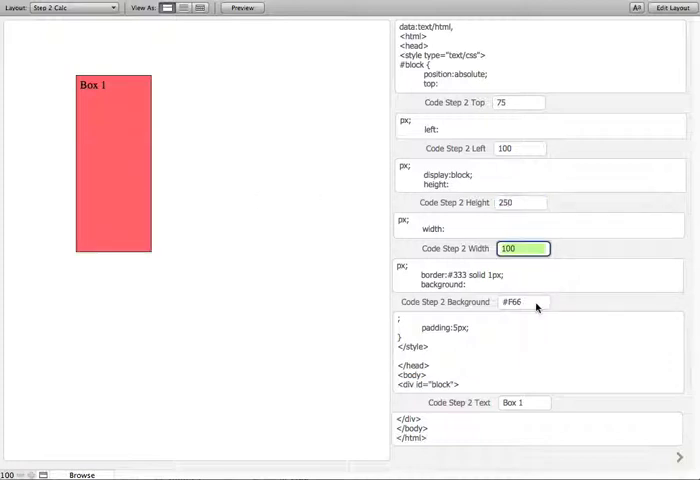
pyautogui.write('#F00')
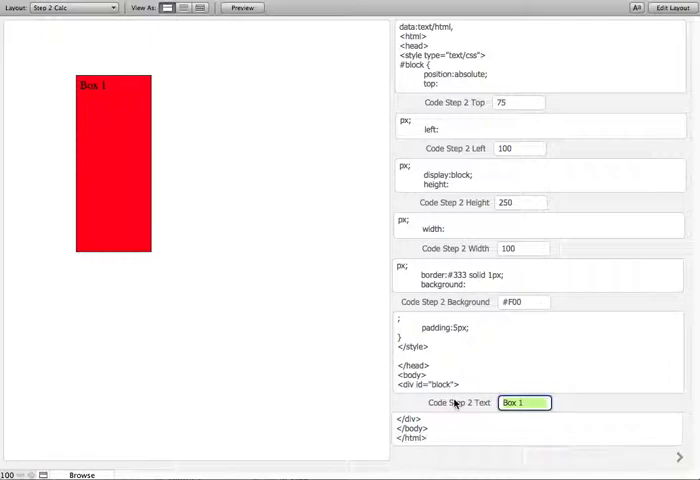
pyautogui.write('Text')
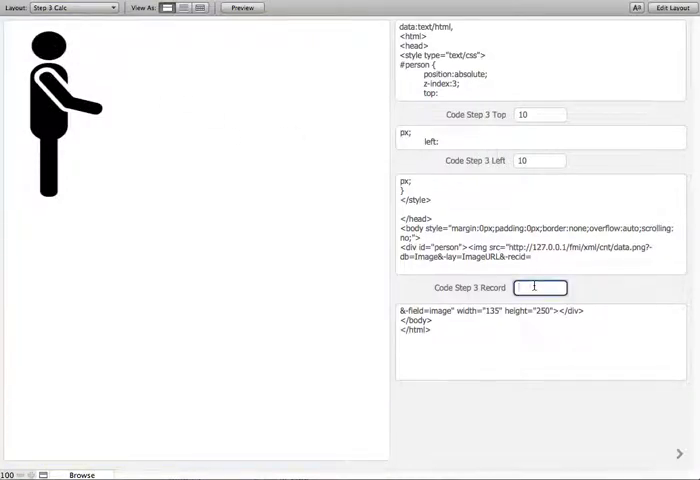
# - Change the Code Step 3 Record field to 6 and commit it
pyautogui.write('5')
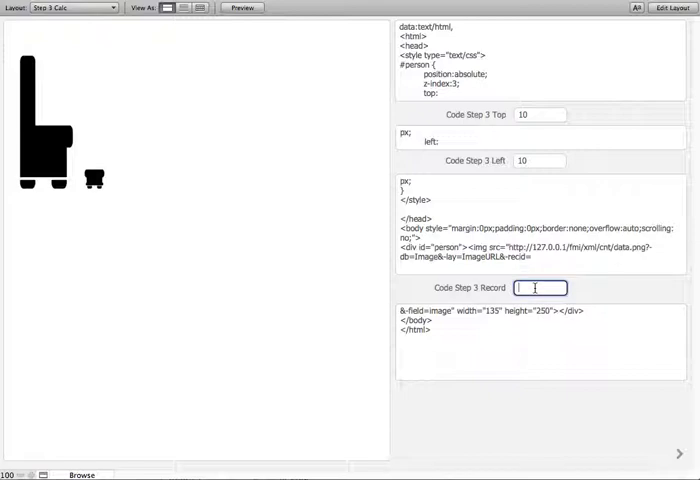
pyautogui.write('6')
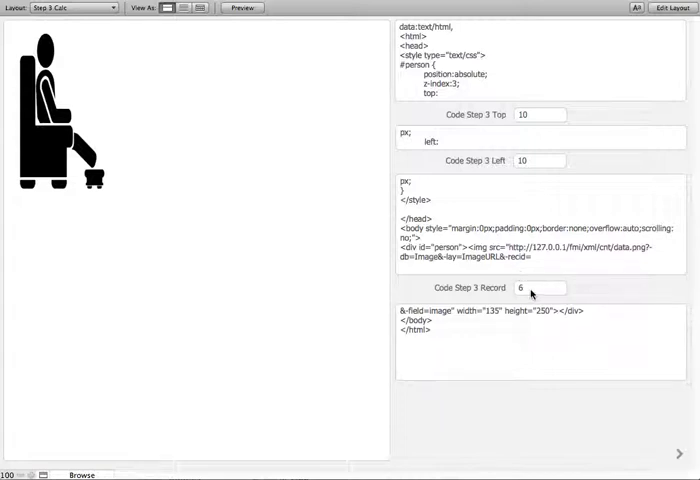
pyautogui.moveTo(114, 79)
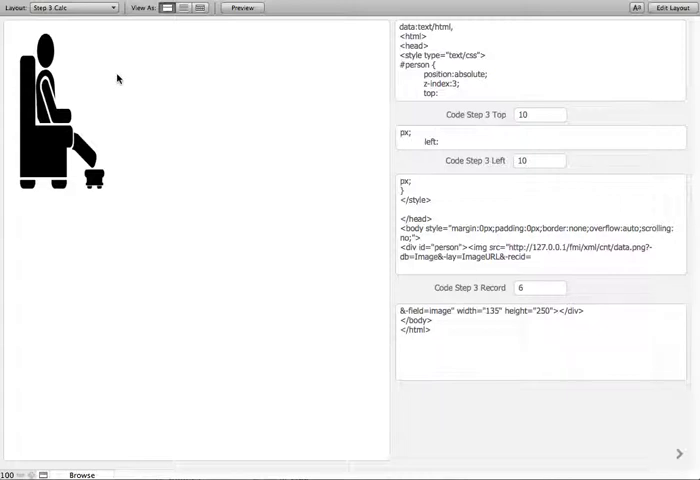
pyautogui.click(536, 288)
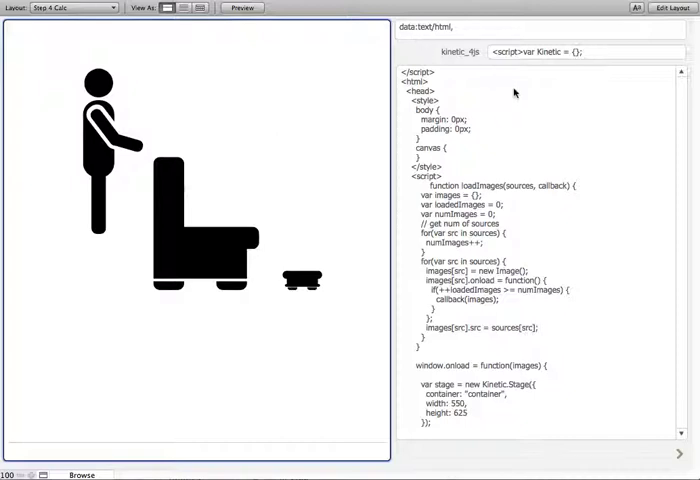
pyautogui.moveTo(468, 331)
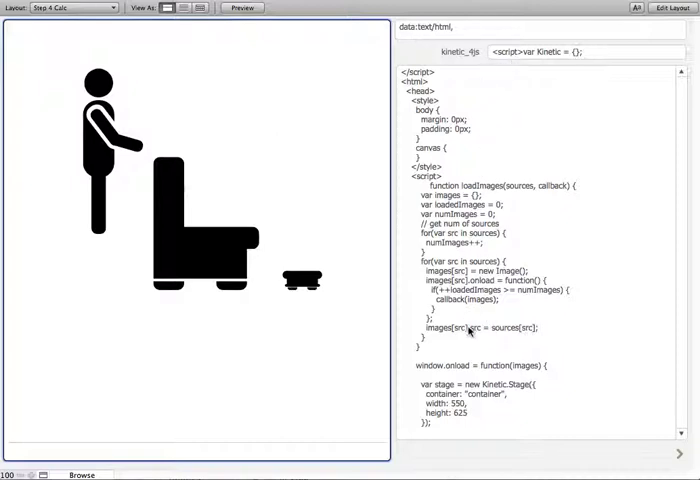
# - Open the Layout pop-up from the Step 4 Calc layout
pyautogui.click(70, 8)
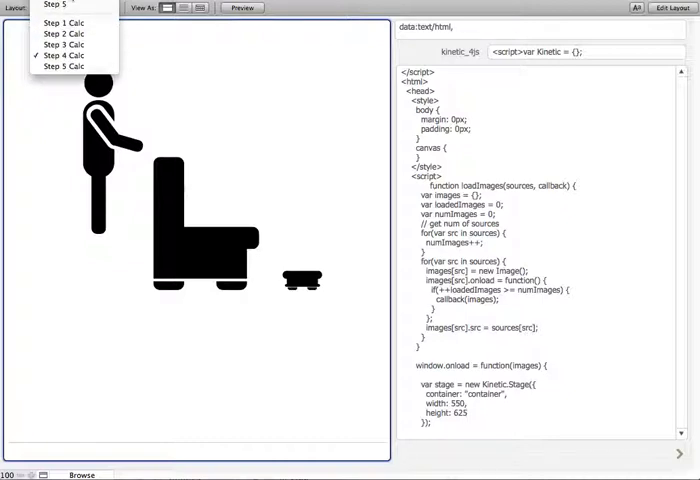
# - Go through Step 4 to the Step 5 Calc layout and enter Layout mode
pyautogui.click(64, 67)
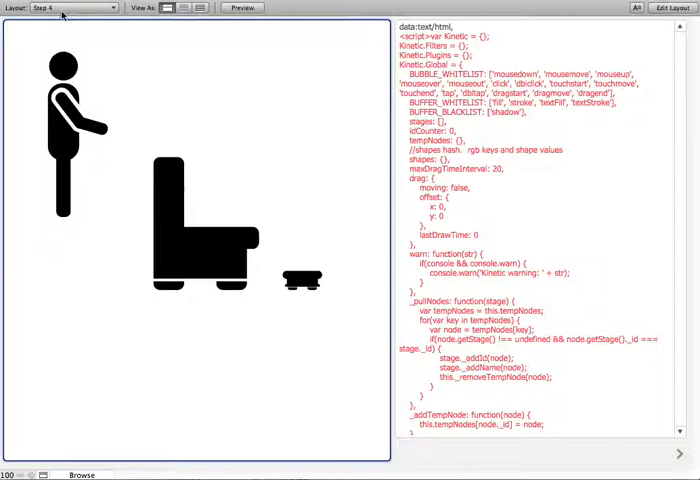
pyautogui.click(65, 8)
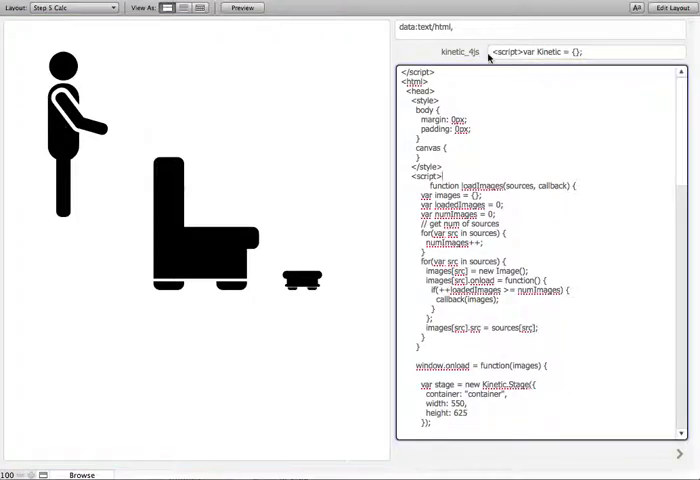
pyautogui.click(438, 72)
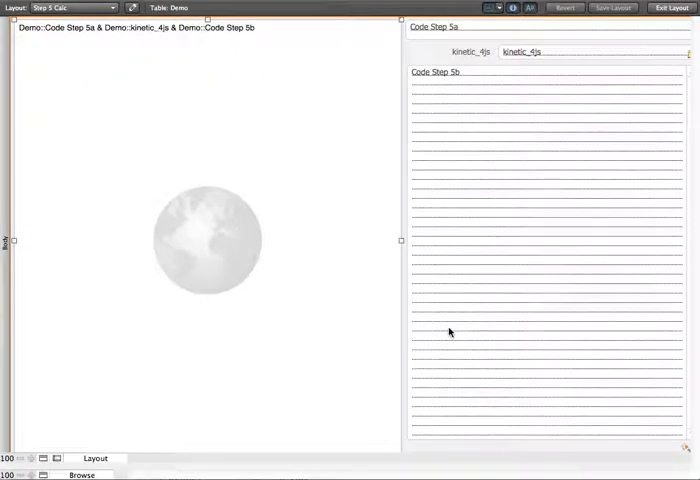
# - Return to Browse mode on Step 5 Calc, showing the reclining figure
pyautogui.click(77, 474)
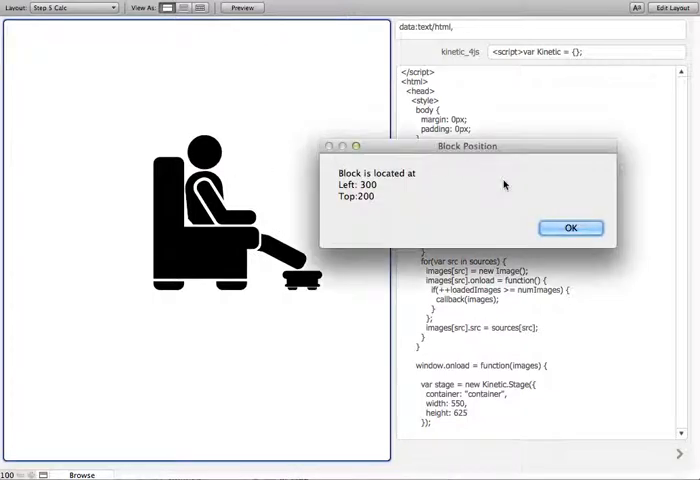
pyautogui.moveTo(347, 214)
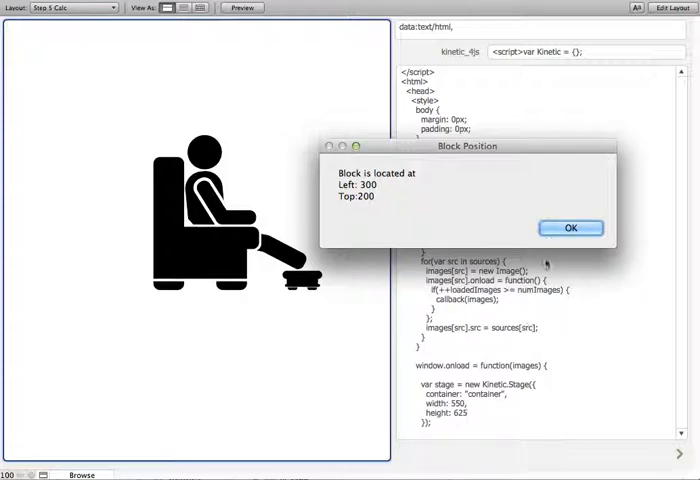
# - Dismiss the Left 300, Top 200 alert and scroll down to the callFM code
pyautogui.click(570, 228)
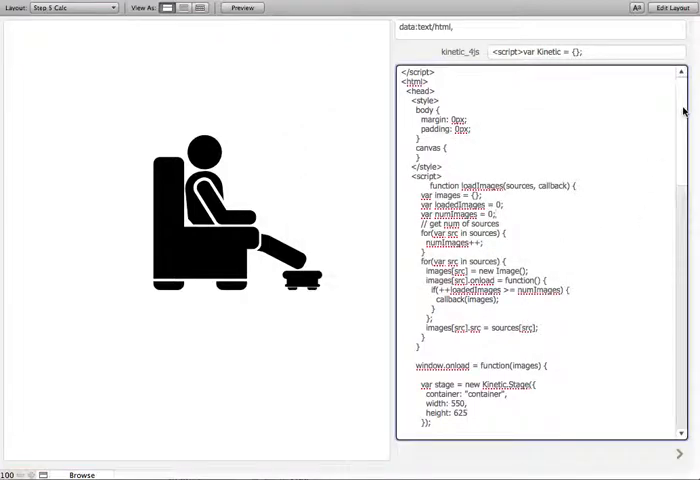
pyautogui.scroll(-3)
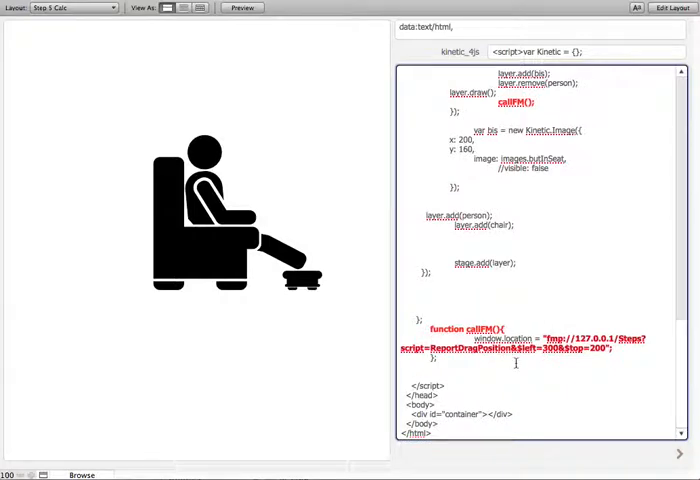
pyautogui.moveTo(464, 454)
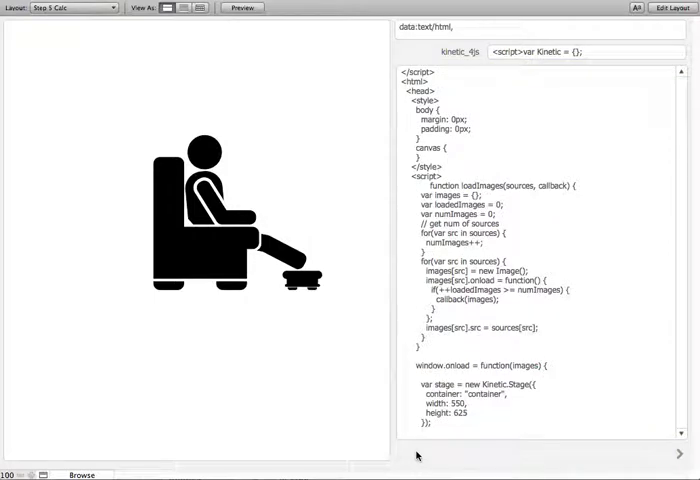
pyautogui.moveTo(466, 343)
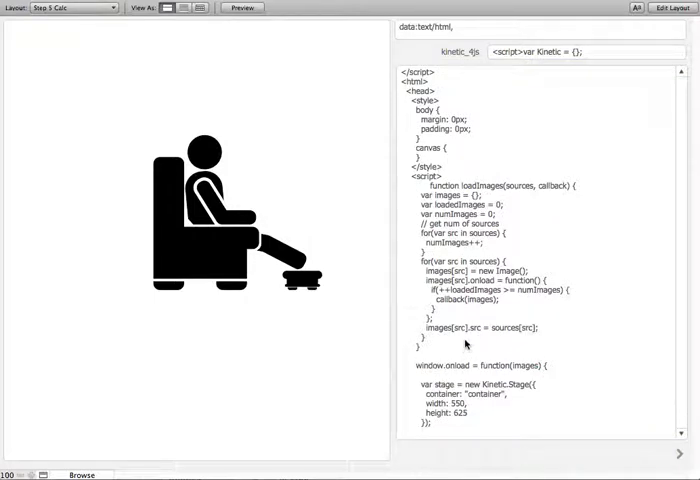